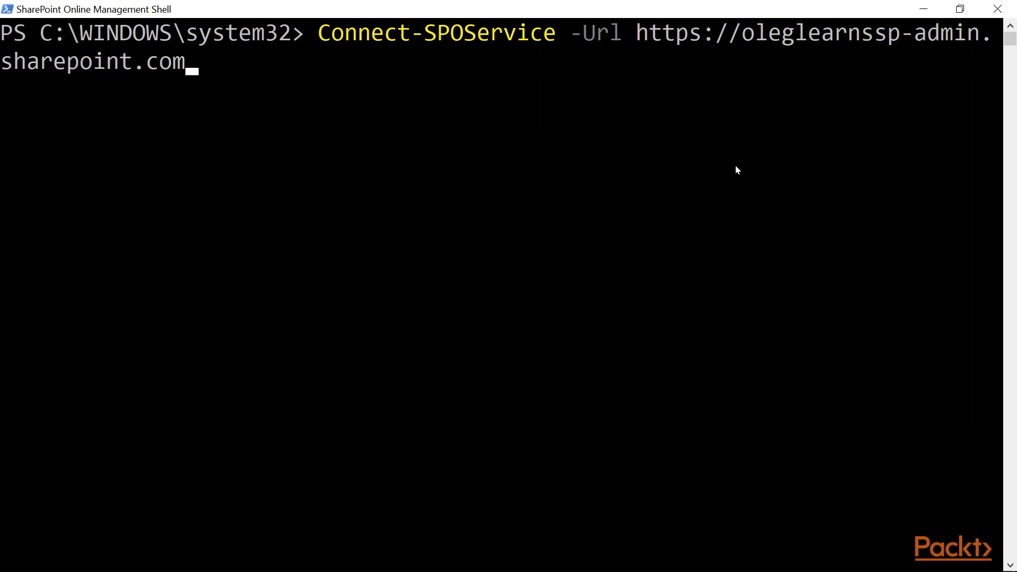
{"action": "mouse_move", "coordinate": [774, 80]}
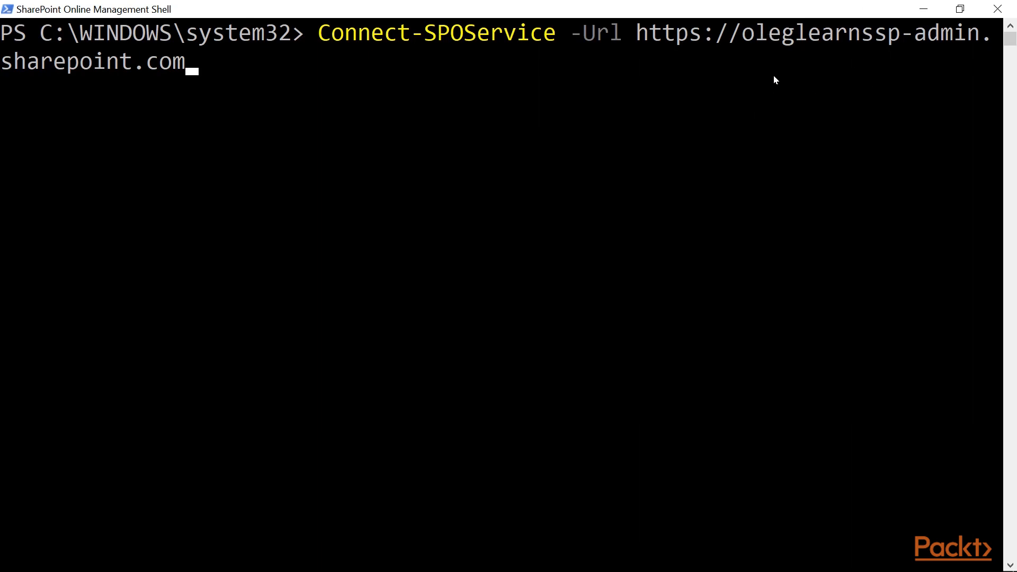
{"action": "mouse_move", "coordinate": [962, 41]}
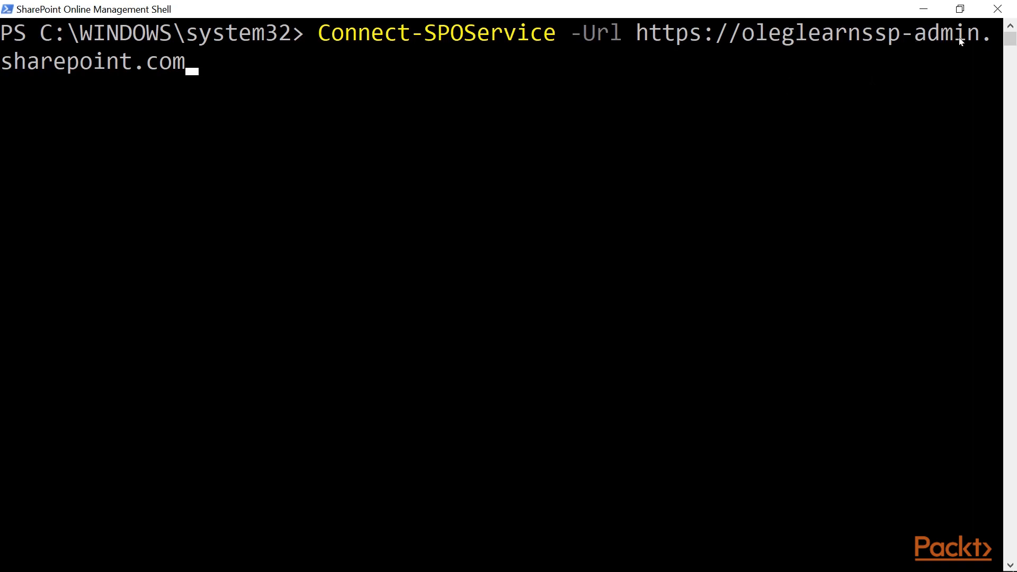
Run Connect-SPOService for the tenant admin URL and sign in with the account credentials
{"action": "key", "text": "Return"}
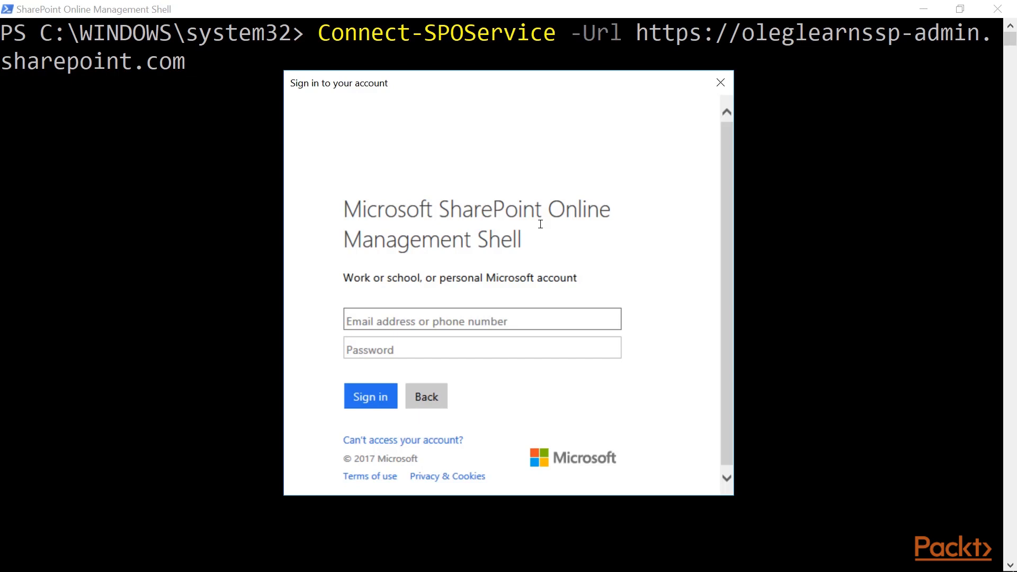
{"action": "mouse_move", "coordinate": [483, 284]}
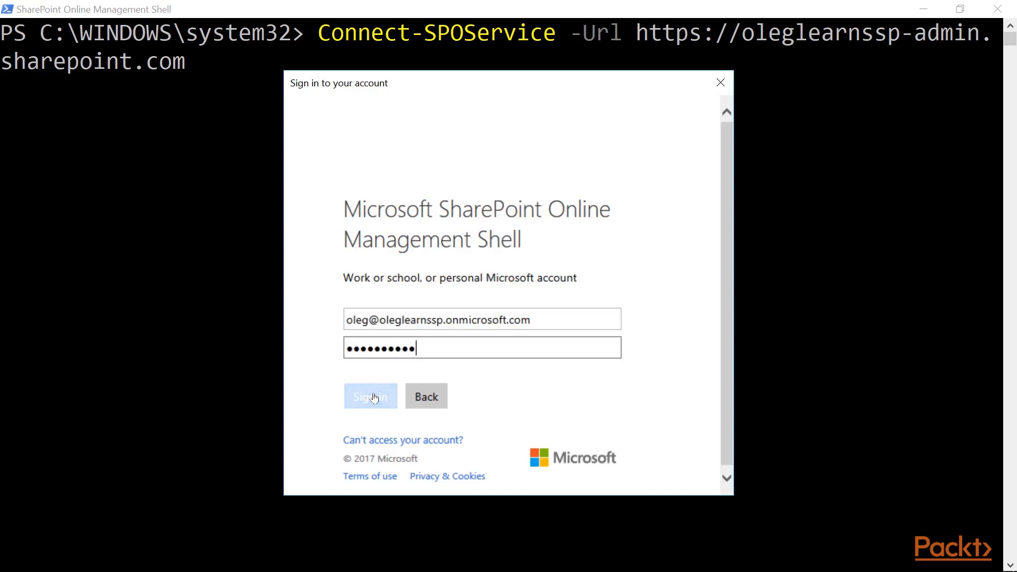
{"action": "left_click", "coordinate": [371, 396]}
{"action": "type", "text": "Set-SPOTenantCdnEnabled -CdnType Public"}
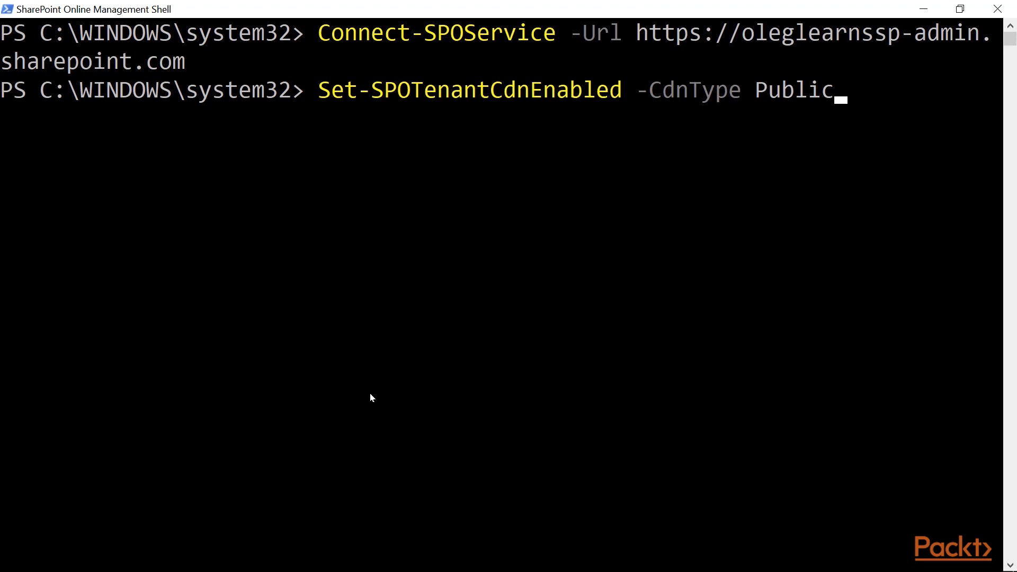
Run Set-SPOTenantCdnEnabled -CdnType Public and confirm Yes at the prompt
{"action": "key", "text": "Return"}
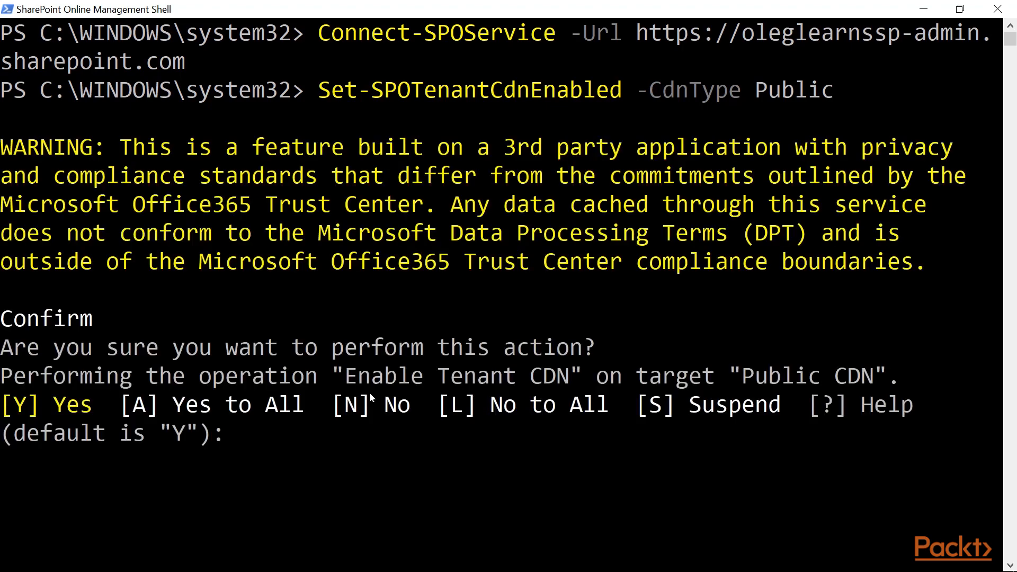
{"action": "key", "text": "Return"}
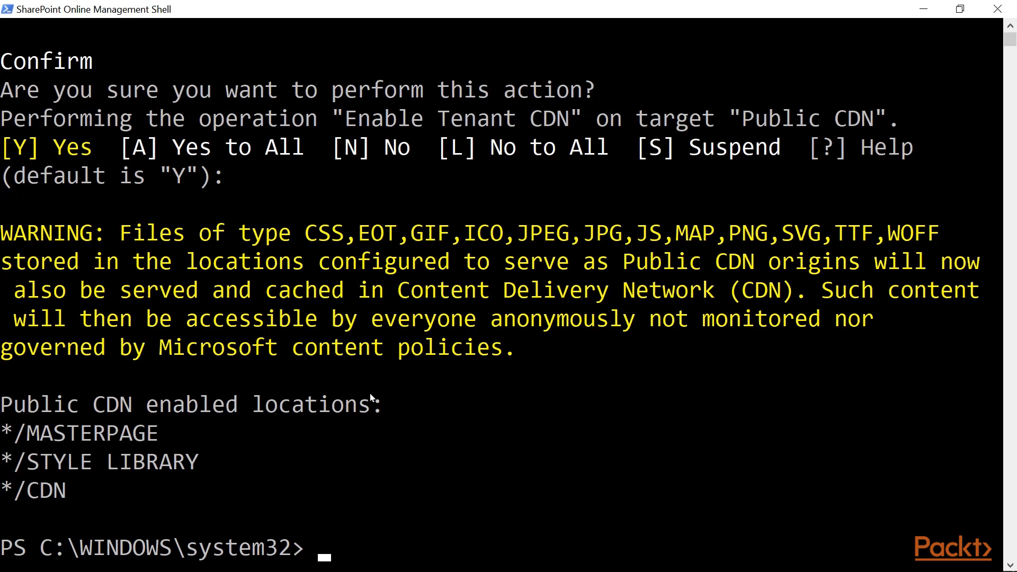
{"action": "mouse_move", "coordinate": [221, 454]}
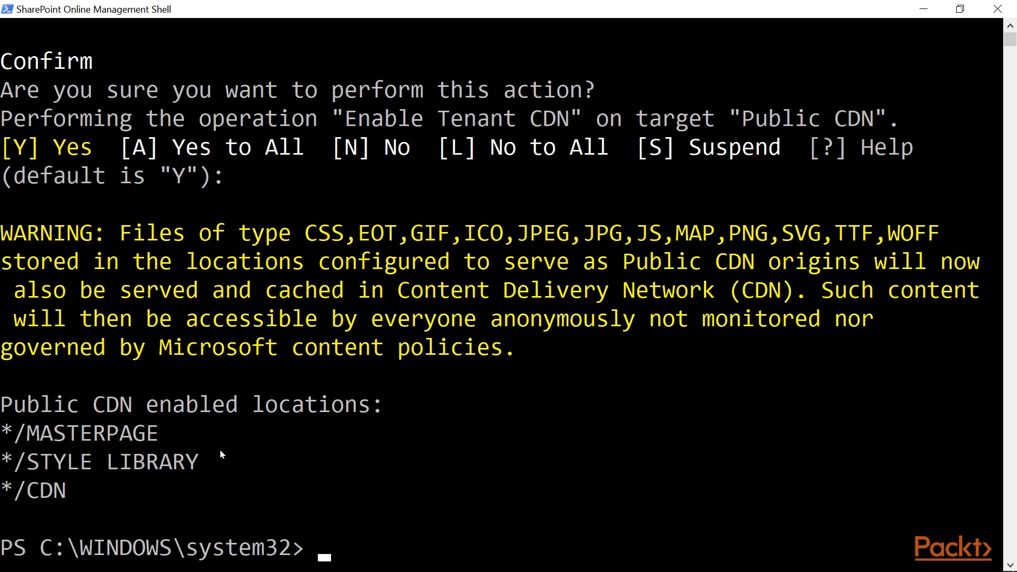
{"action": "mouse_move", "coordinate": [25, 443]}
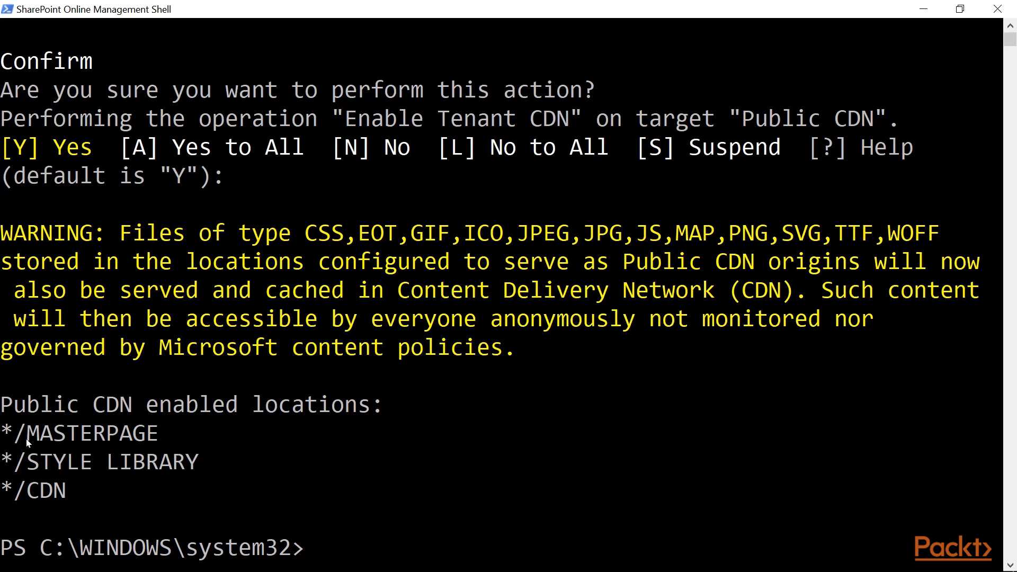
{"action": "mouse_move", "coordinate": [55, 457]}
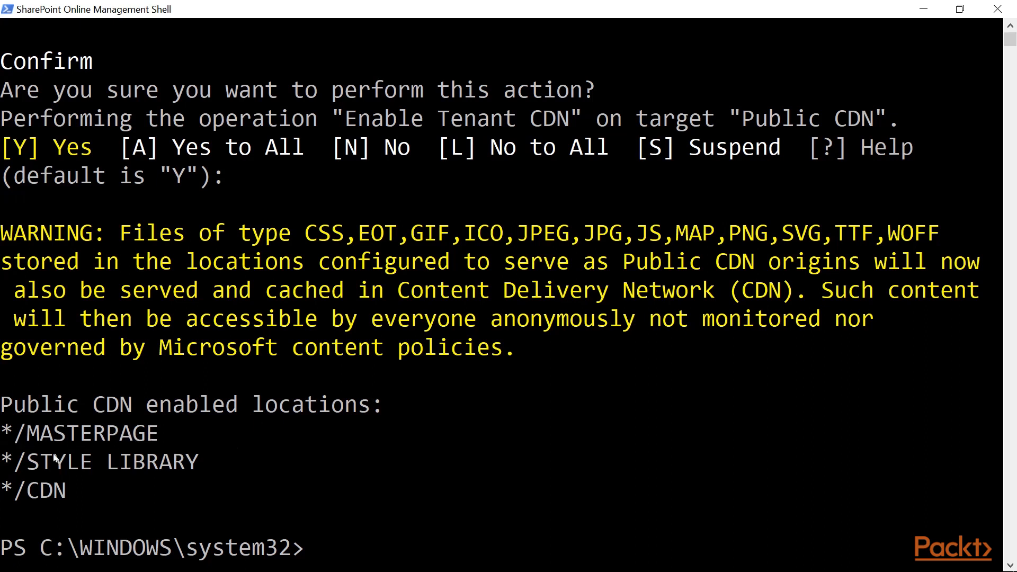
{"action": "mouse_move", "coordinate": [152, 465]}
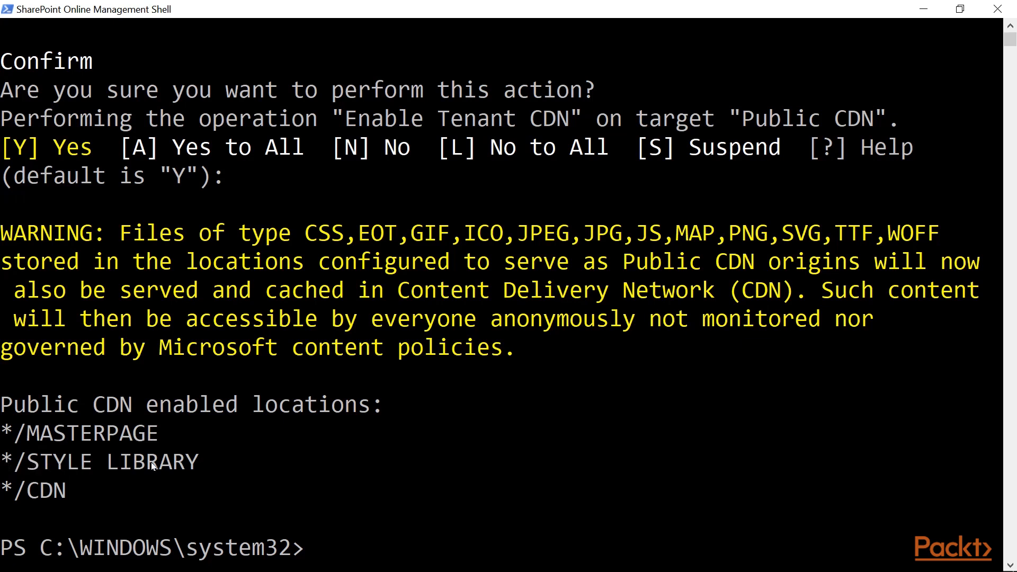
{"action": "mouse_move", "coordinate": [106, 506]}
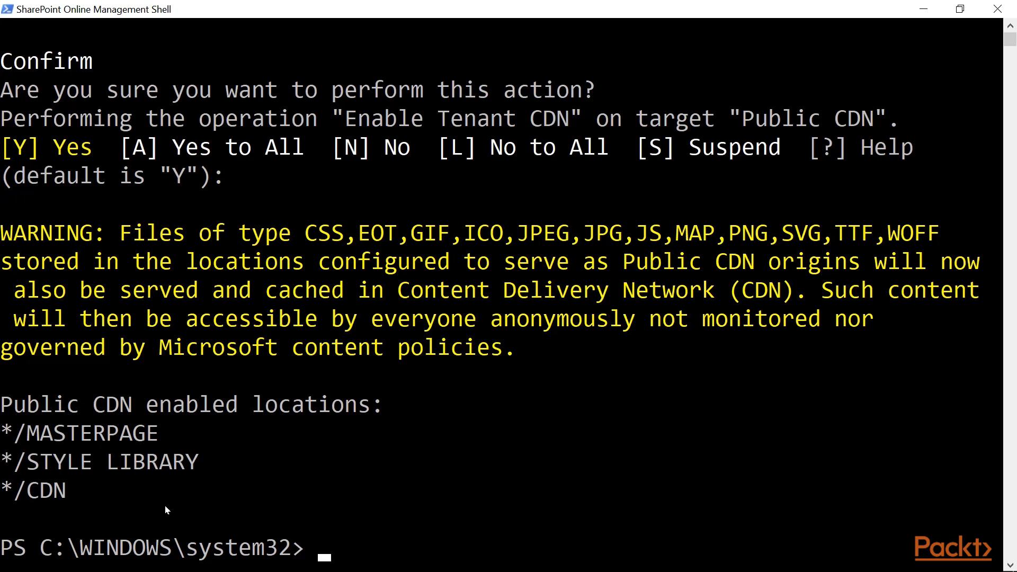
{"action": "mouse_move", "coordinate": [332, 522]}
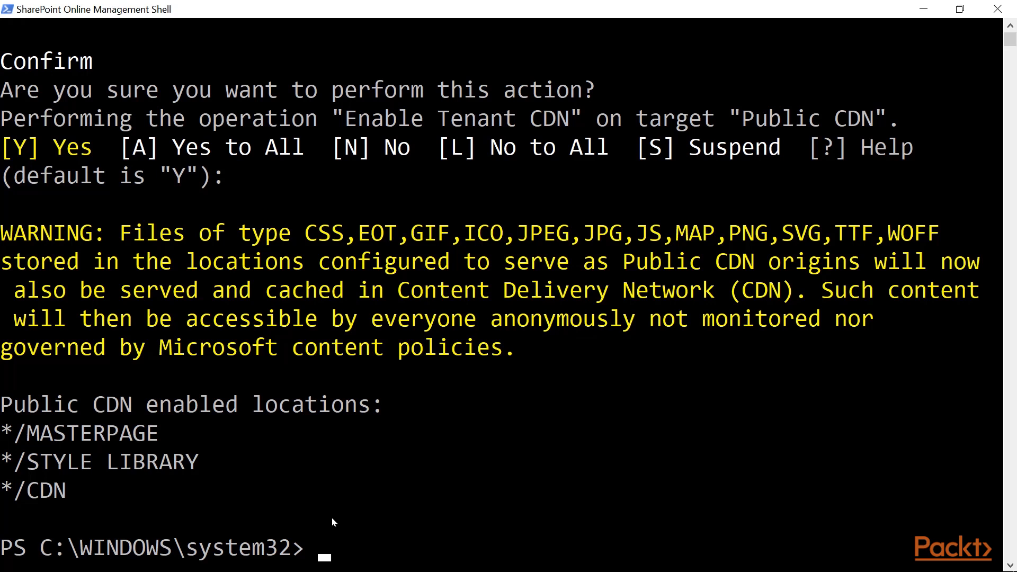
Enter Add-SPOTenantCdnOrigin -CdnType Public -OriginUrl */cdn at the prompt
{"action": "type", "text": "Add-SPOTenantCdnOrigin -CdnType Public -OriginUrl */cdn"}
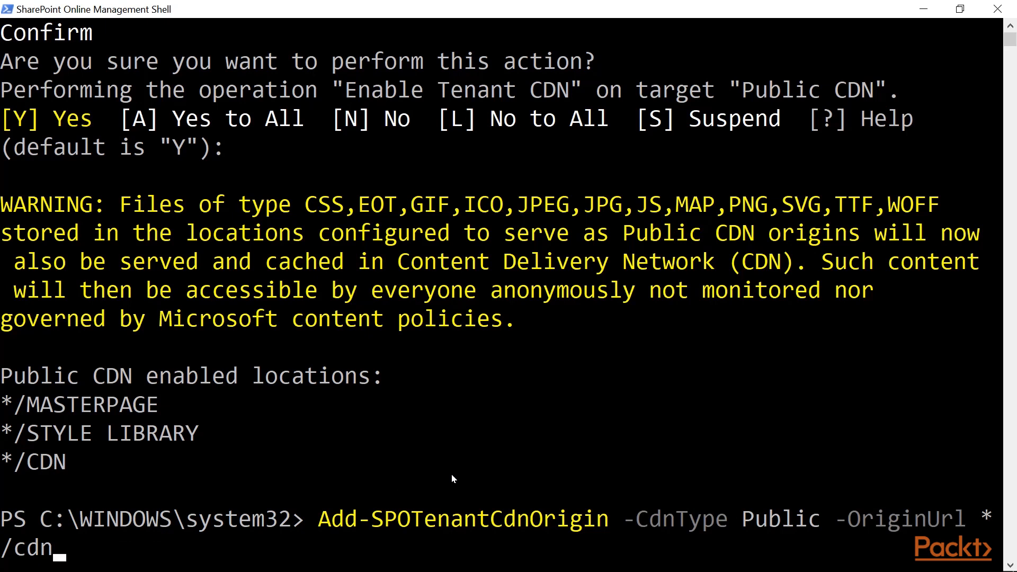
{"action": "mouse_move", "coordinate": [645, 426]}
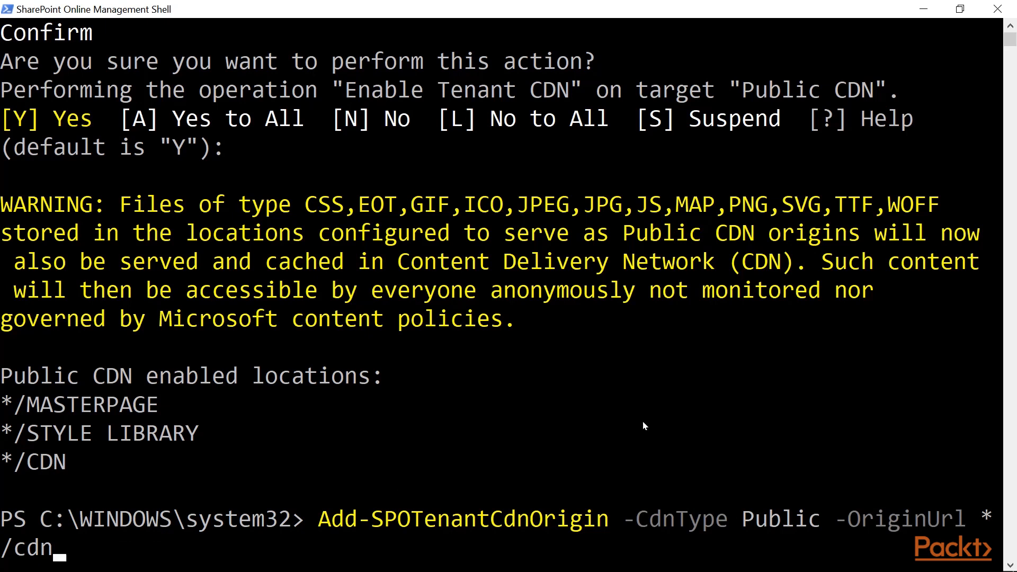
{"action": "mouse_move", "coordinate": [839, 523]}
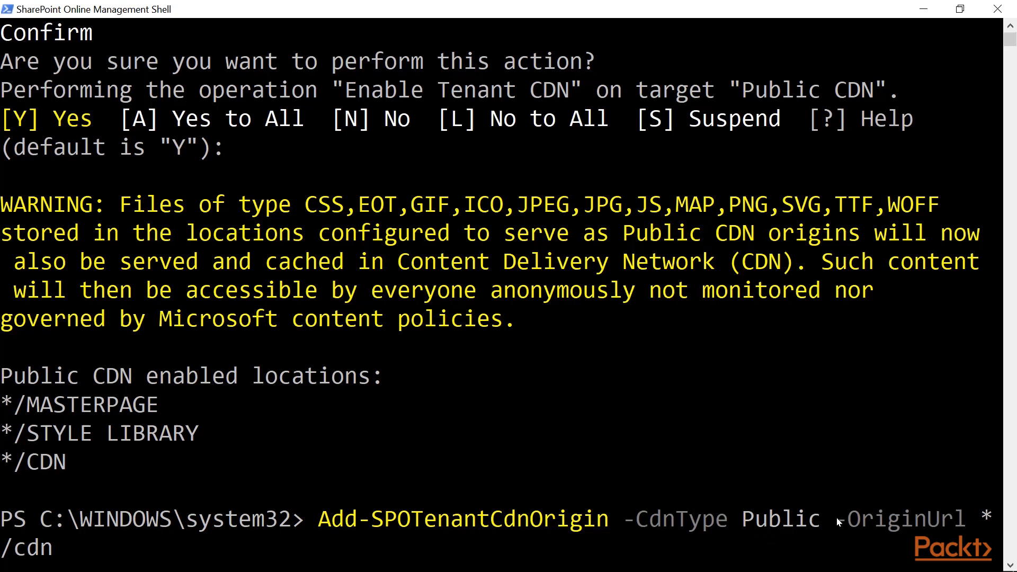
{"action": "mouse_move", "coordinate": [911, 533]}
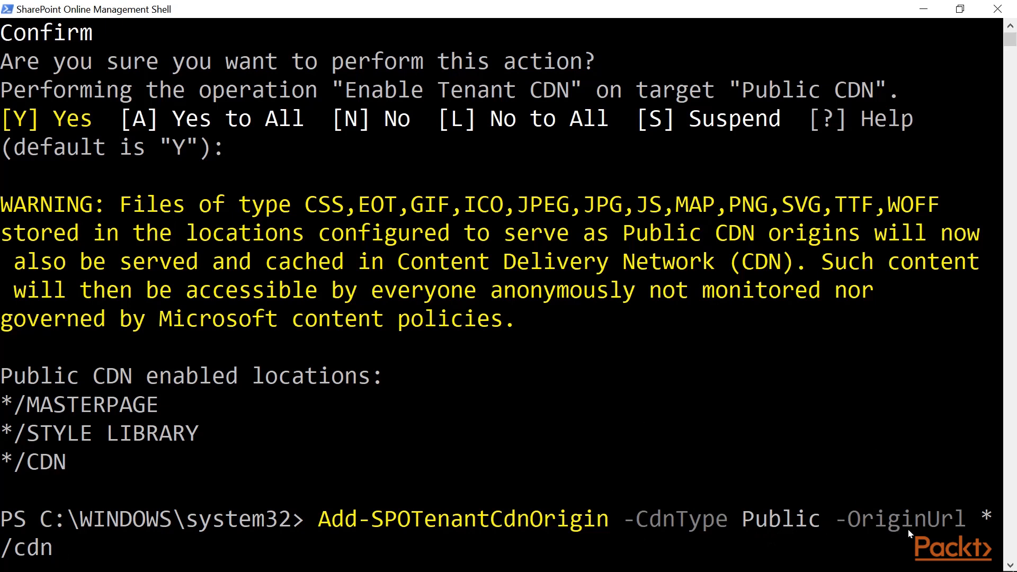
{"action": "mouse_move", "coordinate": [691, 512]}
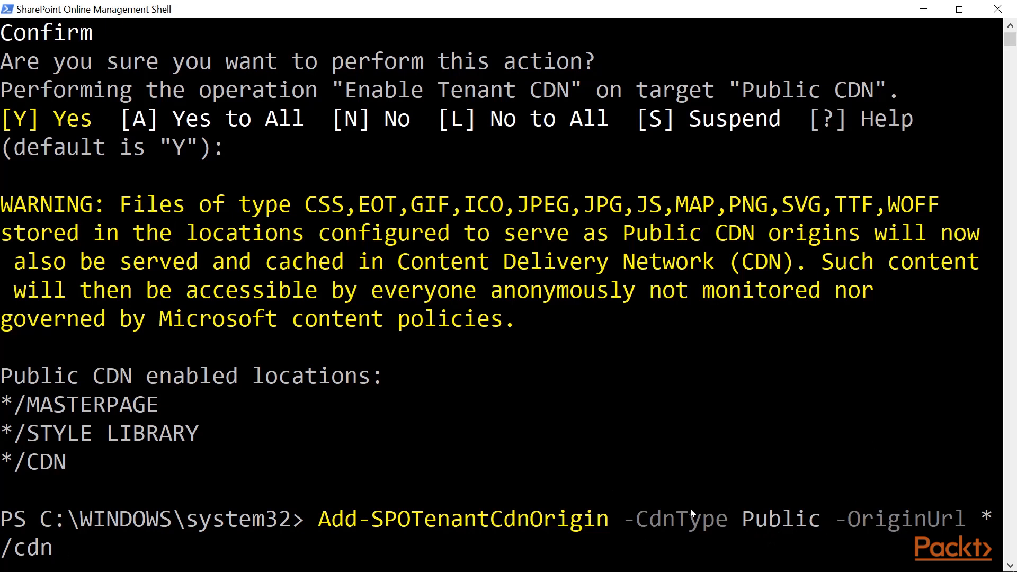
{"action": "mouse_move", "coordinate": [239, 462]}
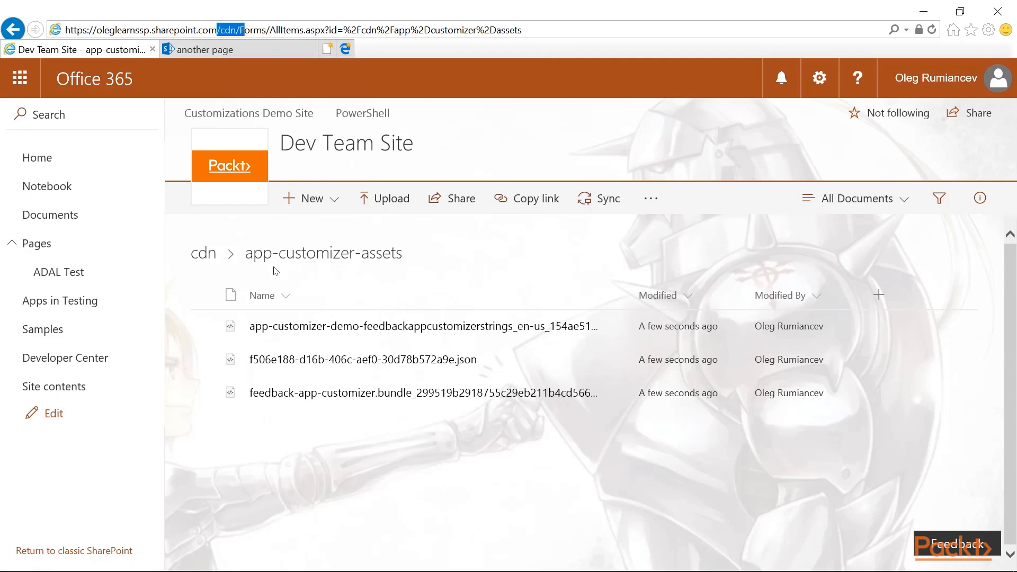
{"action": "mouse_move", "coordinate": [358, 253]}
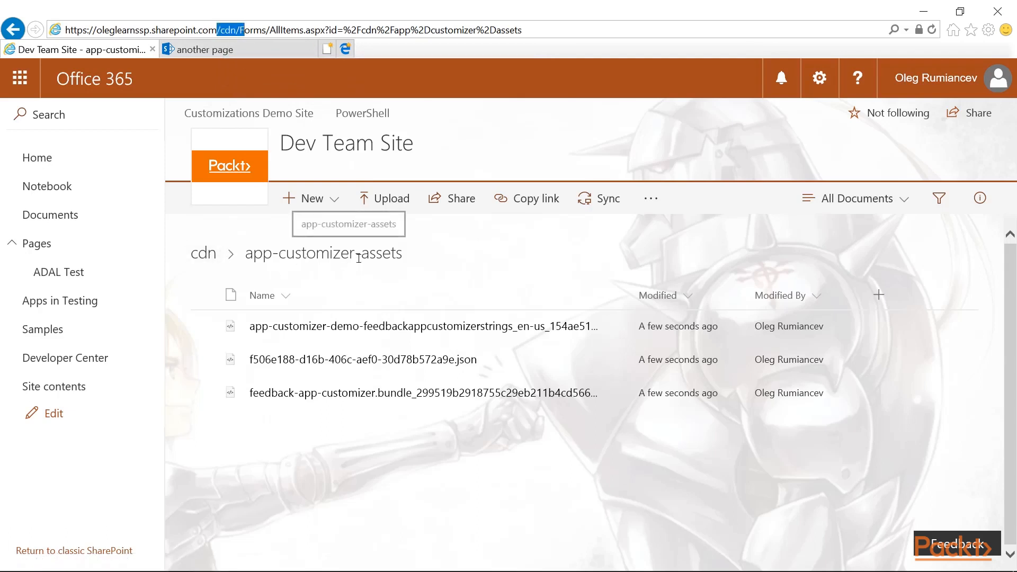
{"action": "mouse_move", "coordinate": [453, 251]}
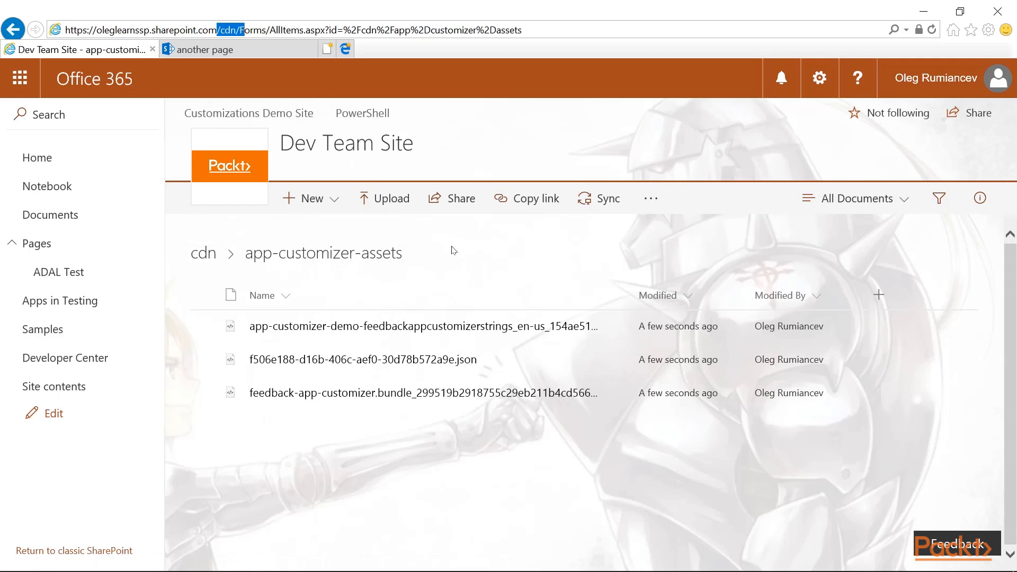
{"action": "mouse_move", "coordinate": [365, 277]}
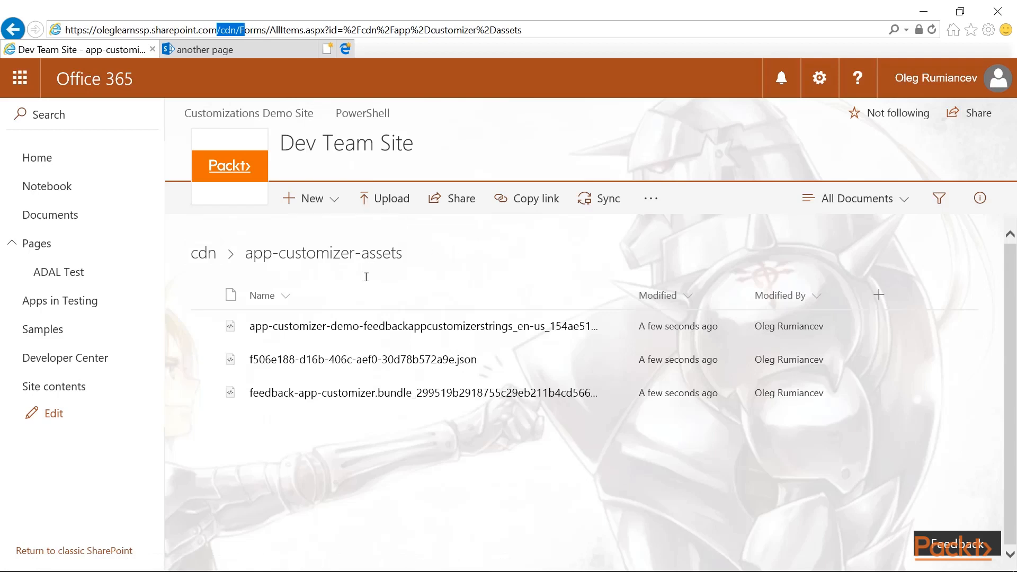
{"action": "mouse_move", "coordinate": [367, 415]}
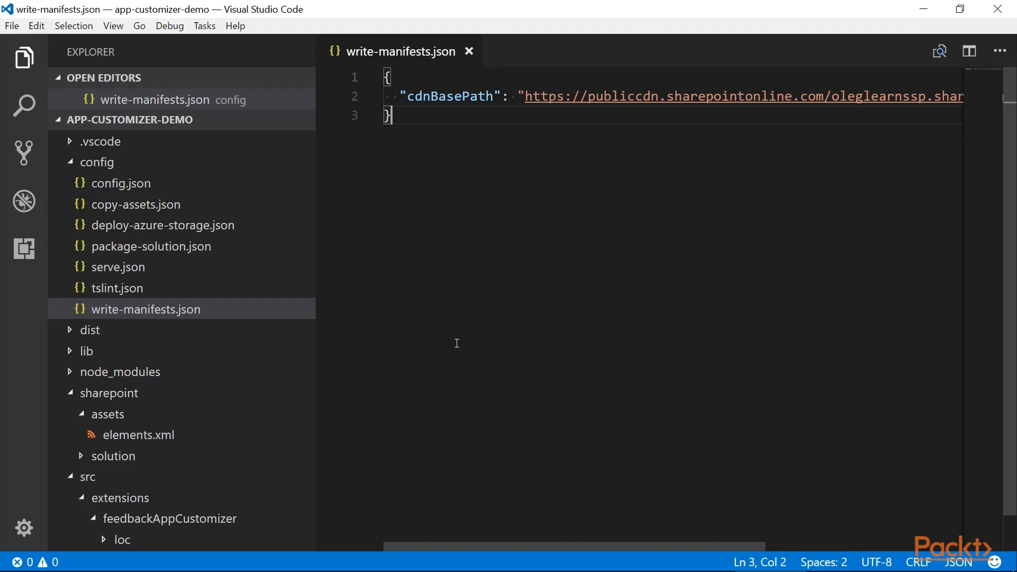
{"action": "mouse_move", "coordinate": [508, 98]}
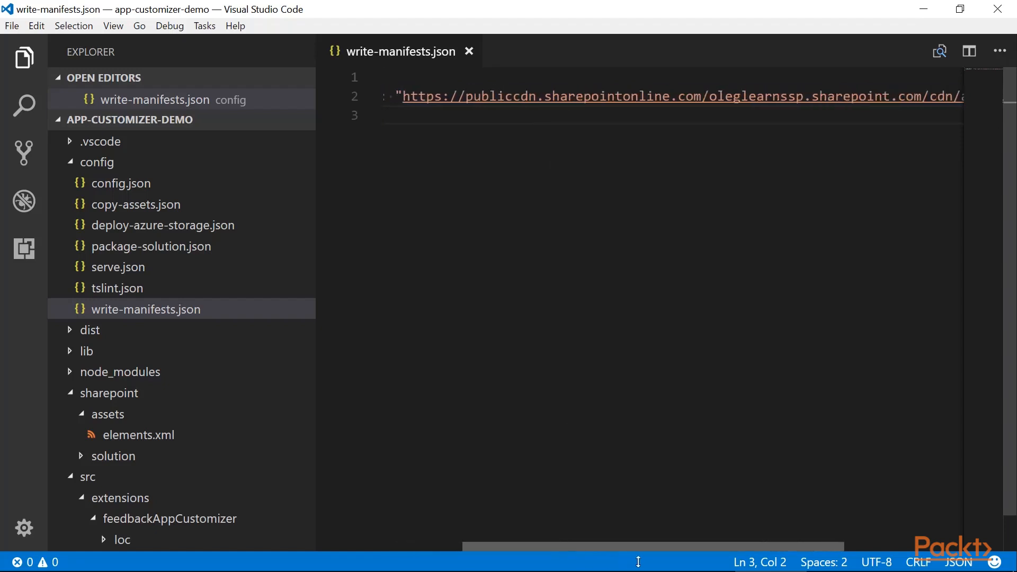
{"action": "mouse_move", "coordinate": [560, 115]}
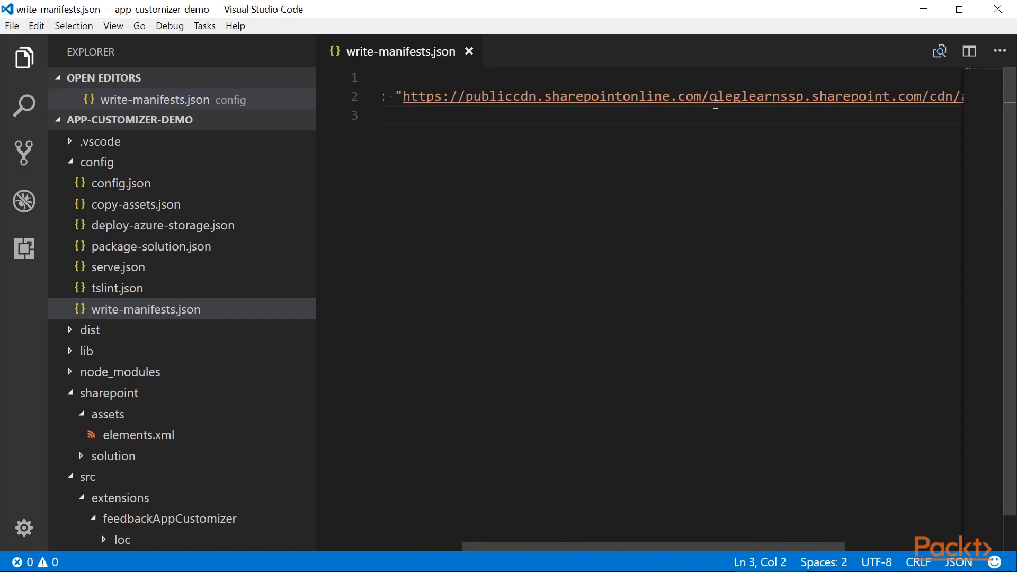
Review the cdnBasePath value ending in /cdn/app-customizer-assets in write-manifests.json
{"action": "double_click", "coordinate": [814, 95]}
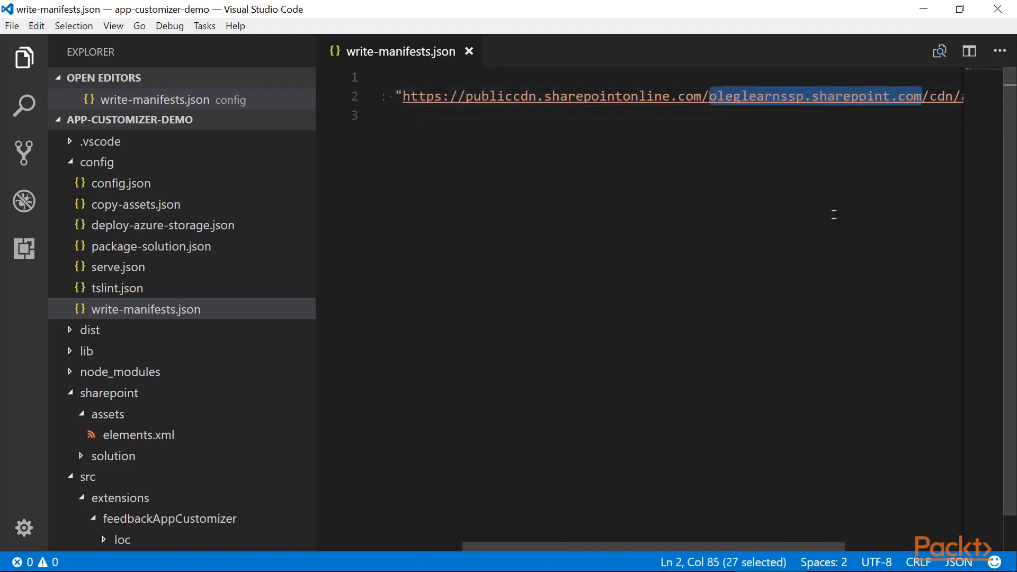
{"action": "scroll", "scroll_direction": "right", "scroll_amount": 3}
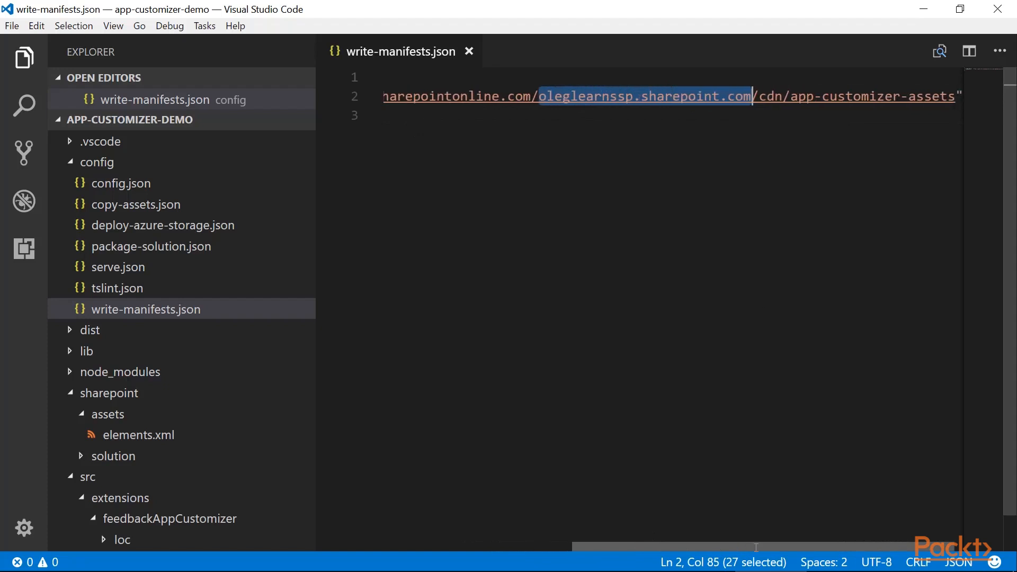
{"action": "mouse_move", "coordinate": [765, 96]}
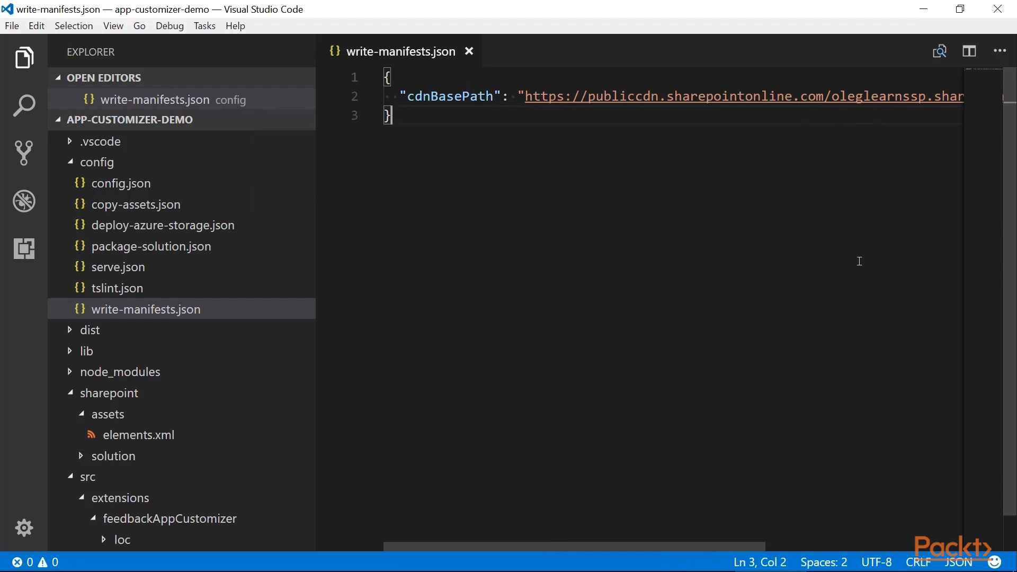
{"action": "mouse_move", "coordinate": [540, 290]}
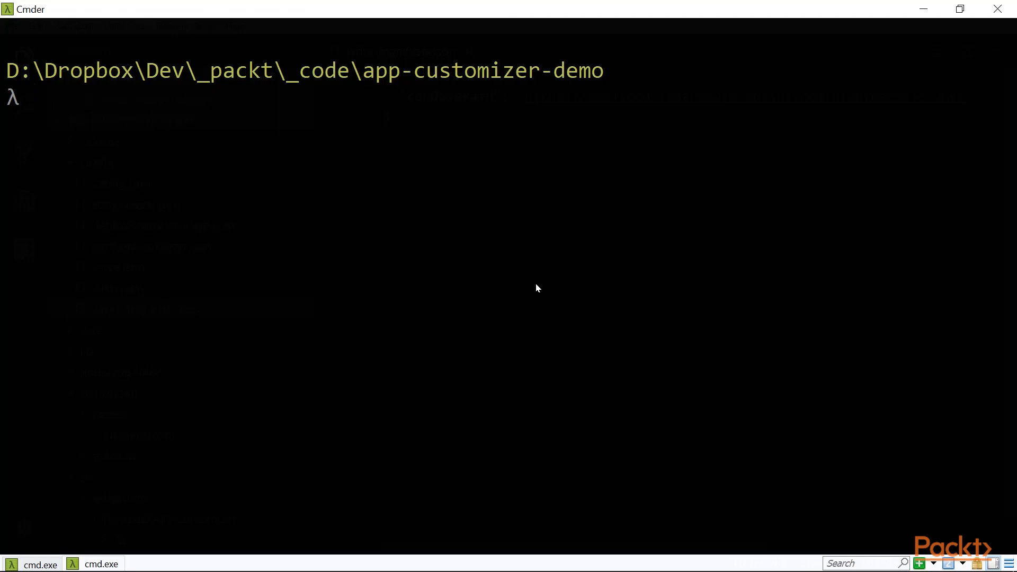
Run gulp bundle --ship in the app-customizer-demo project folder
{"action": "type", "text": "gulp bundle --ship"}
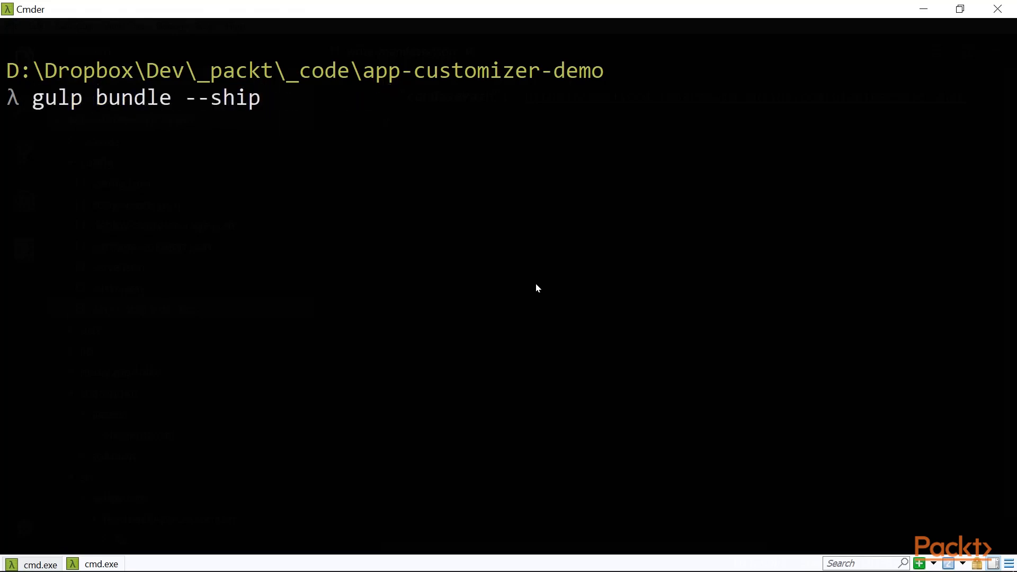
{"action": "left_click", "coordinate": [263, 97]}
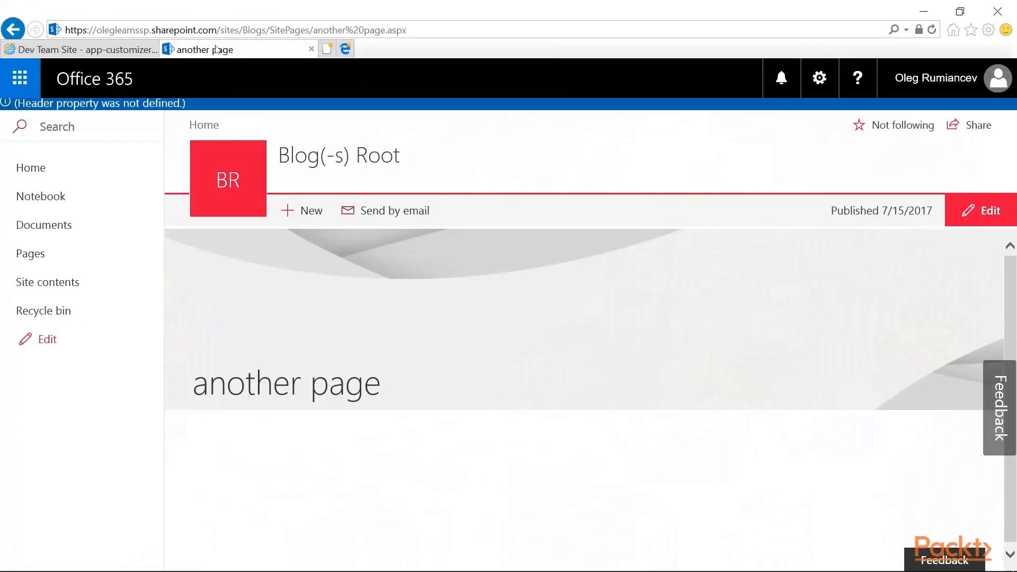
{"action": "mouse_move", "coordinate": [432, 399]}
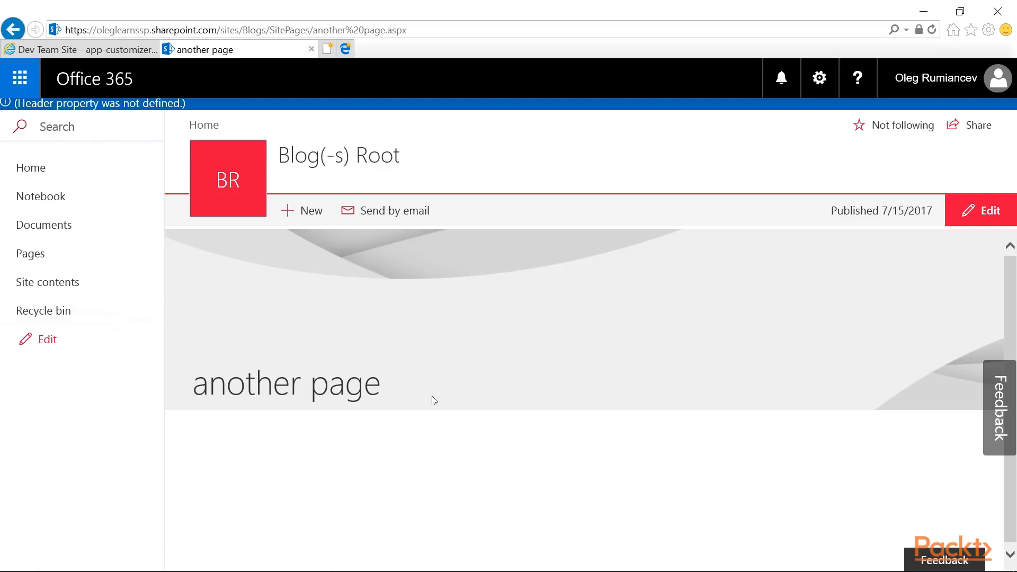
{"action": "mouse_move", "coordinate": [387, 188]}
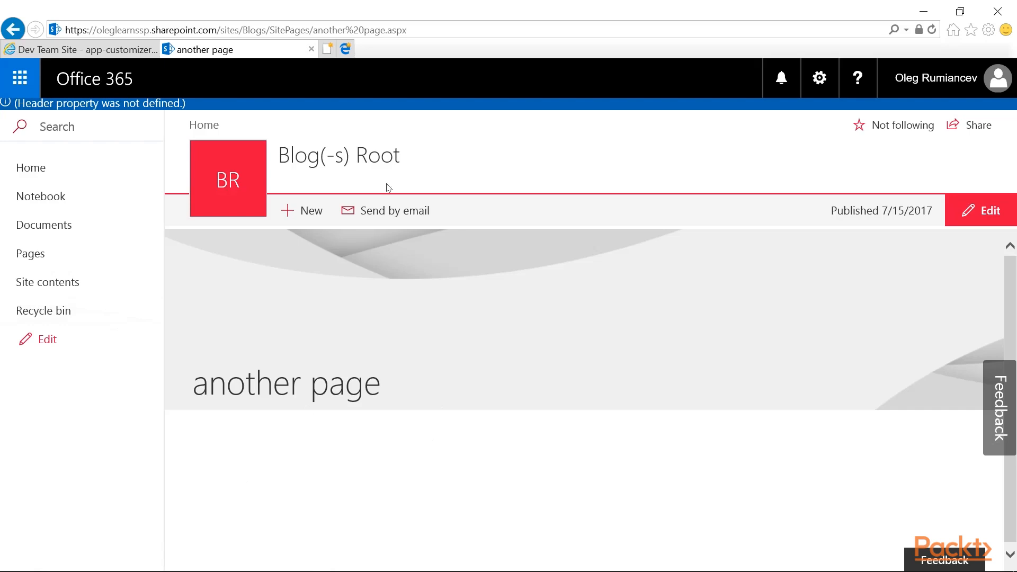
{"action": "mouse_move", "coordinate": [393, 147]}
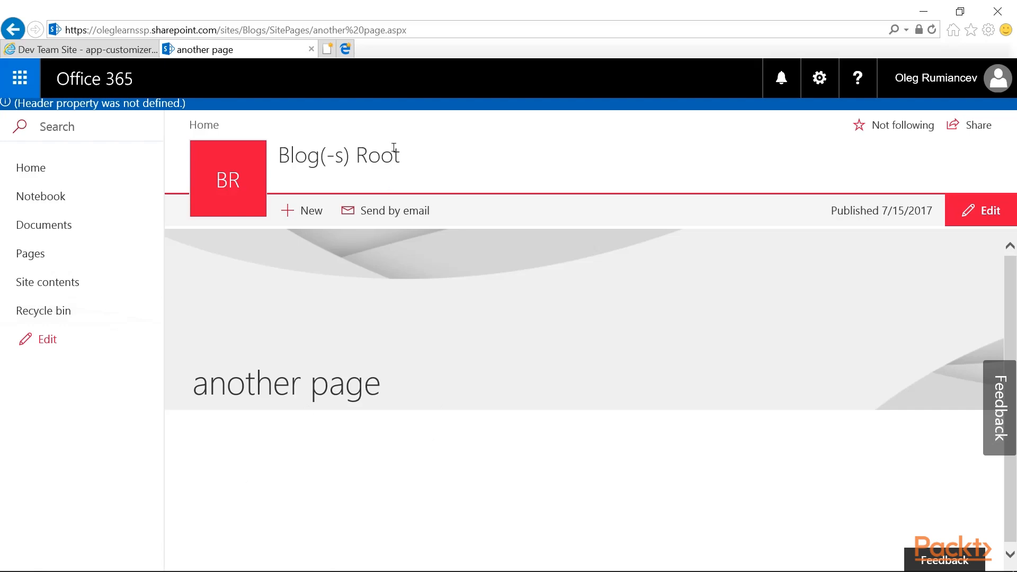
{"action": "mouse_move", "coordinate": [390, 75]}
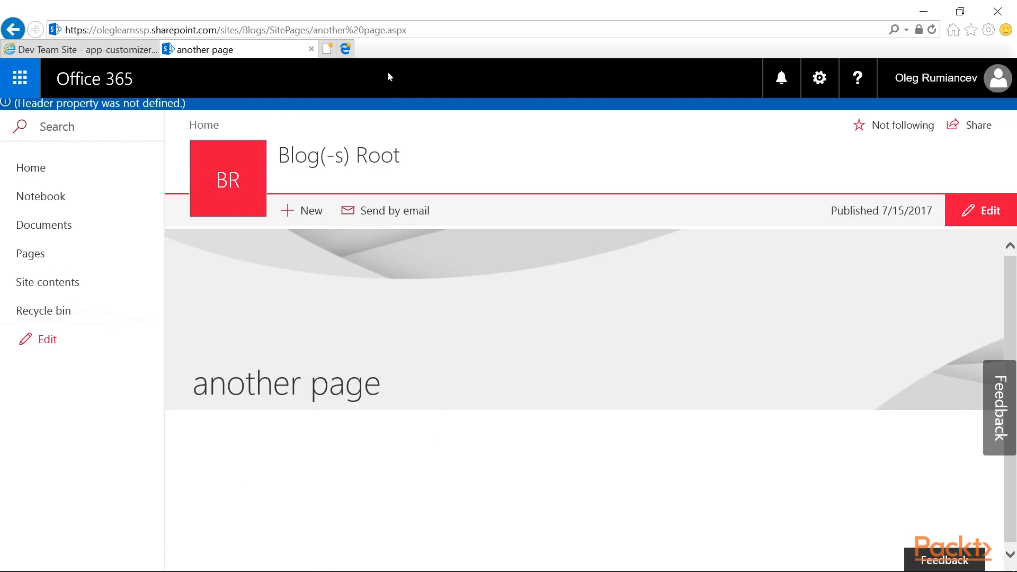